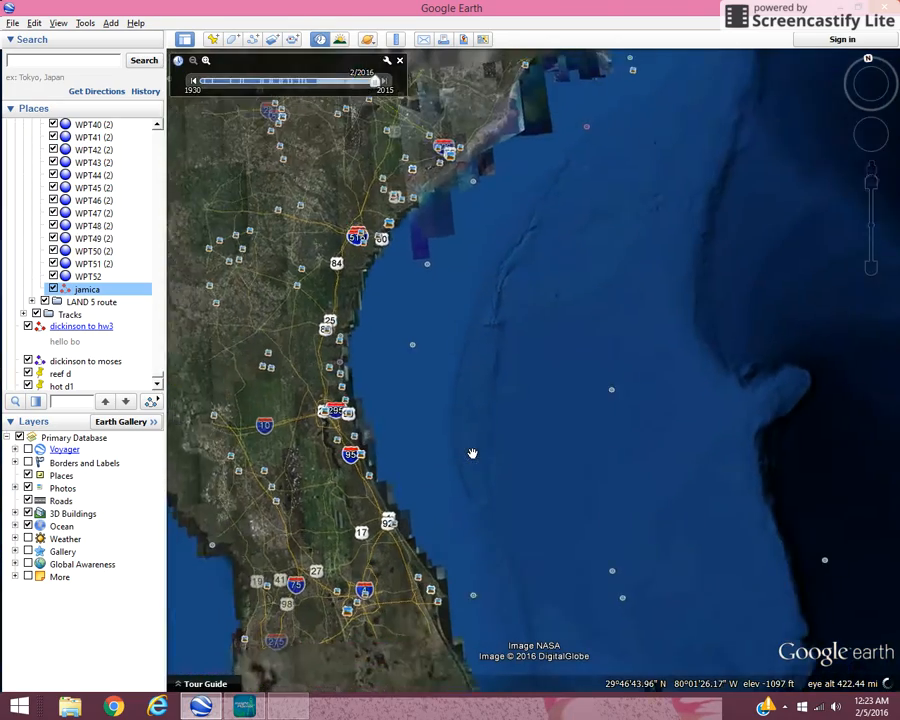
Drag the globe east from the Florida coast out over the Atlantic seafloor.
left_click_drag(473, 453, 648, 461)
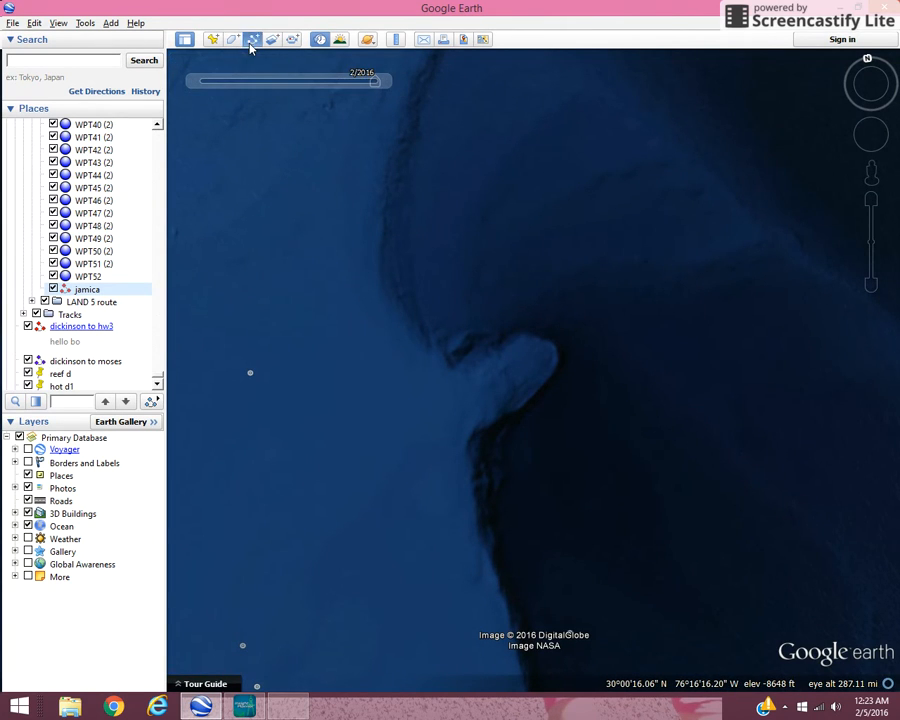
Create a new path named 'my rout' tracing four points along the seafloor feature.
left_click(252, 39)
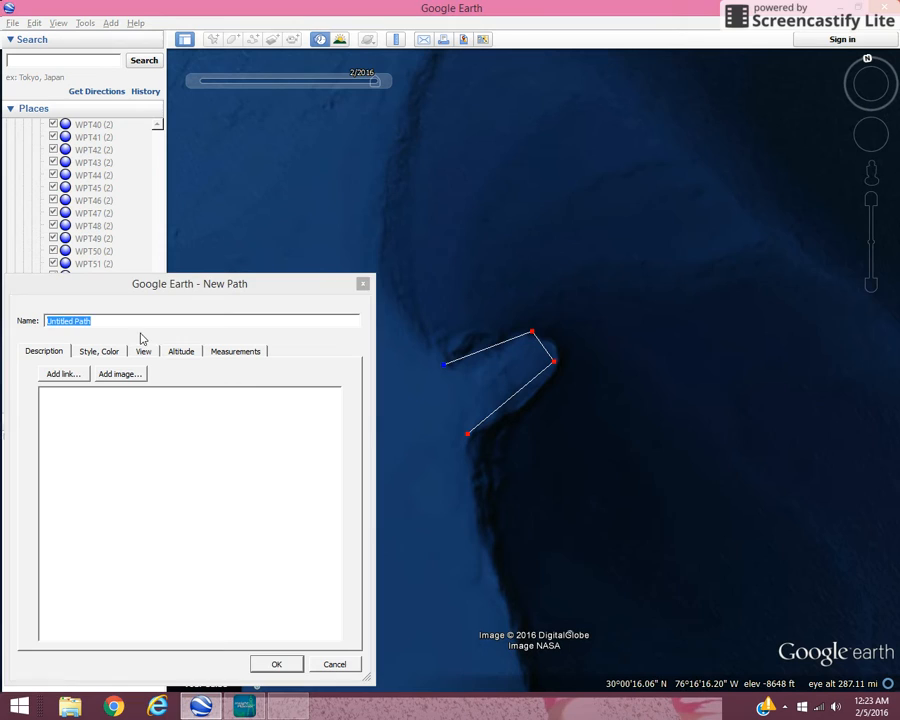
type("Untitled P")
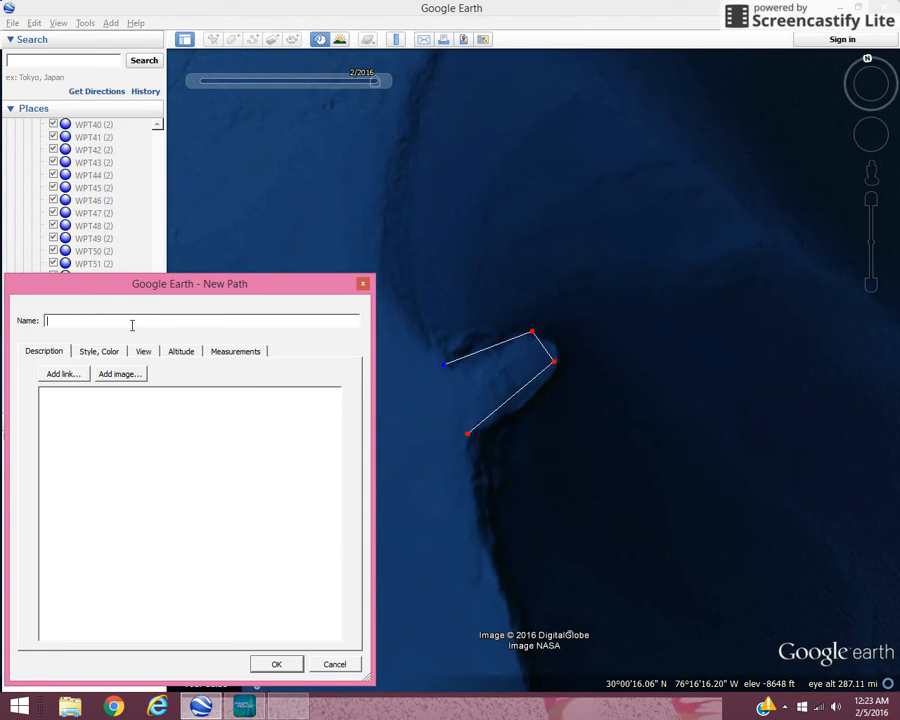
type("my rout")
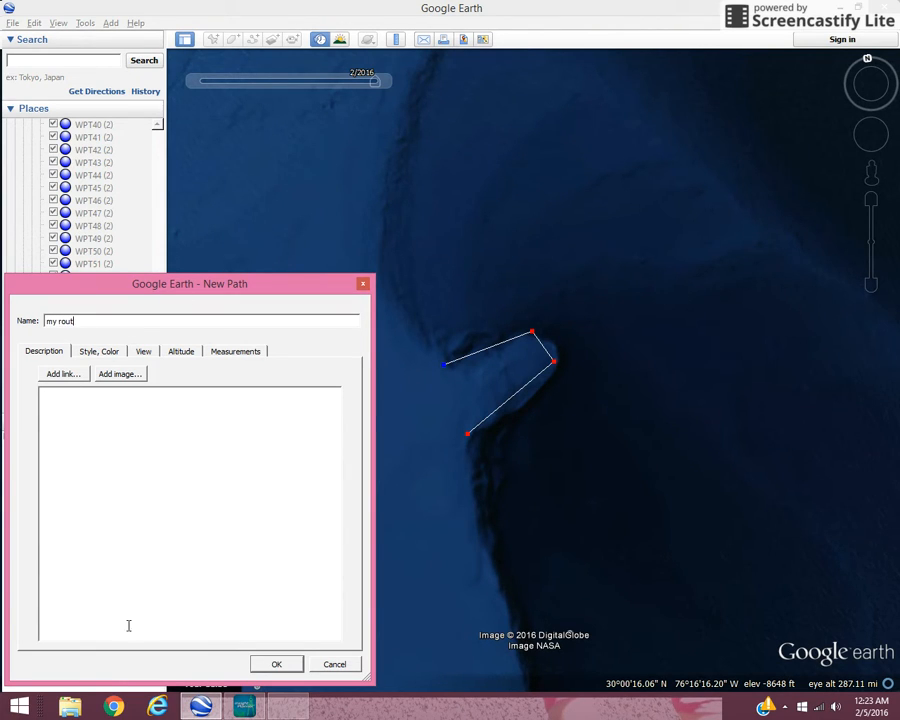
left_click(276, 664)
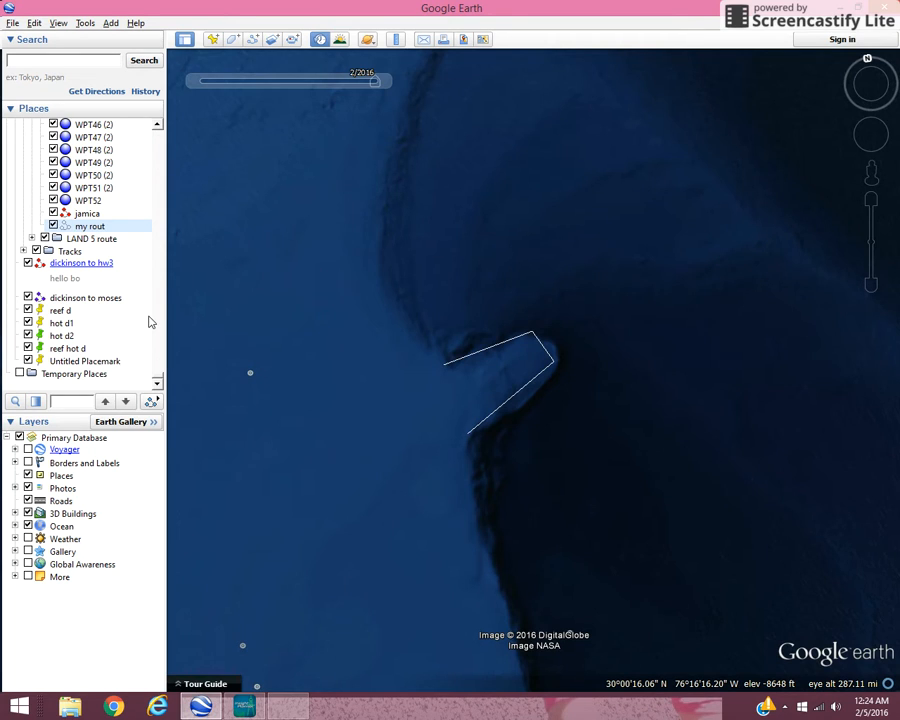
Choose Save Place As for the 'my rout' path in Places.
left_click(90, 225)
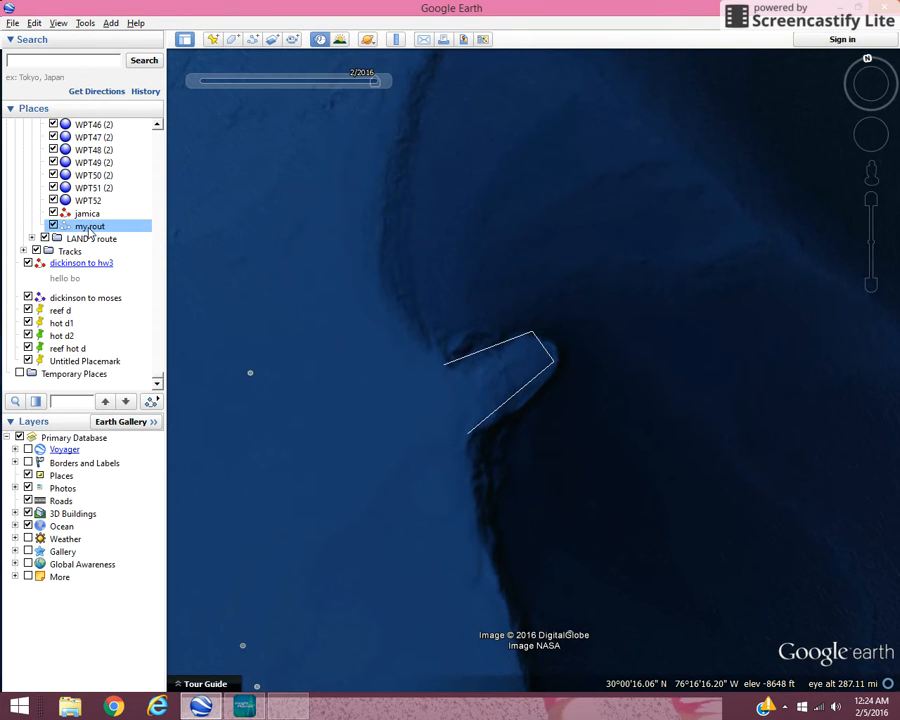
right_click(90, 225)
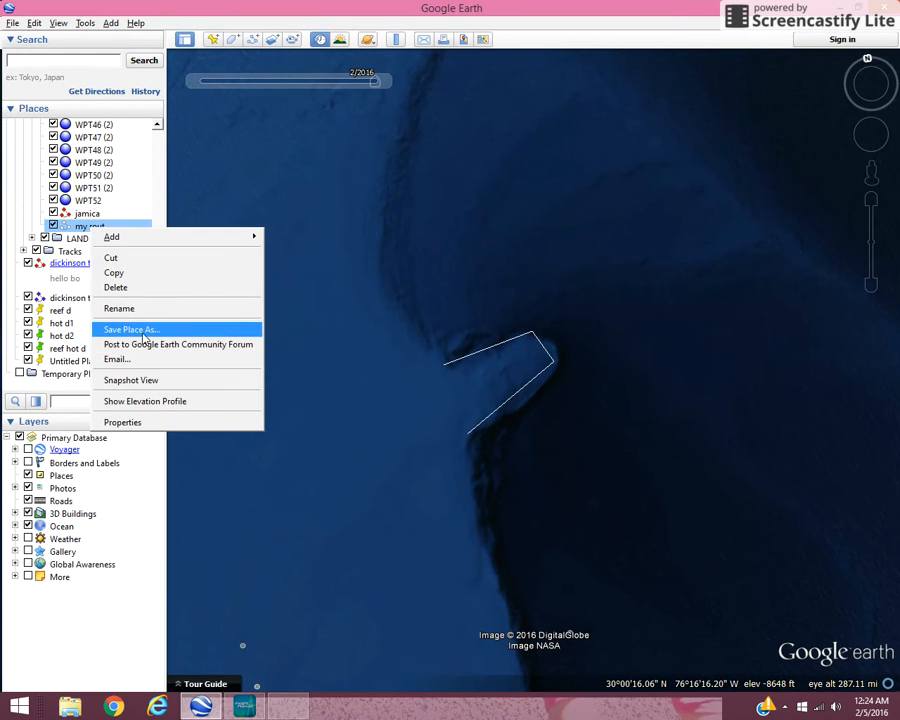
left_click(130, 329)
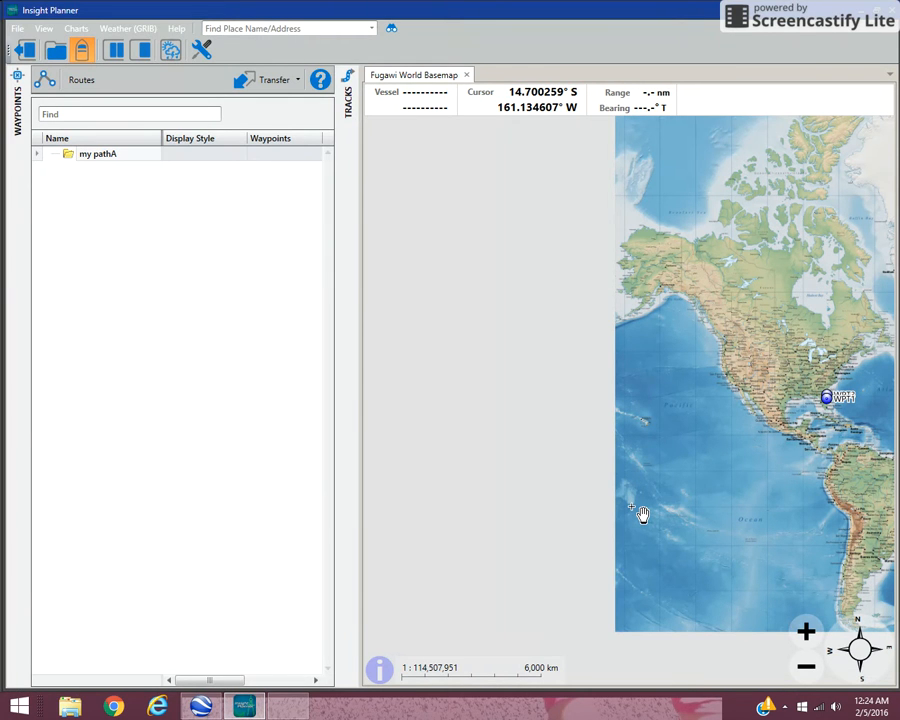
mouse_move(351, 470)
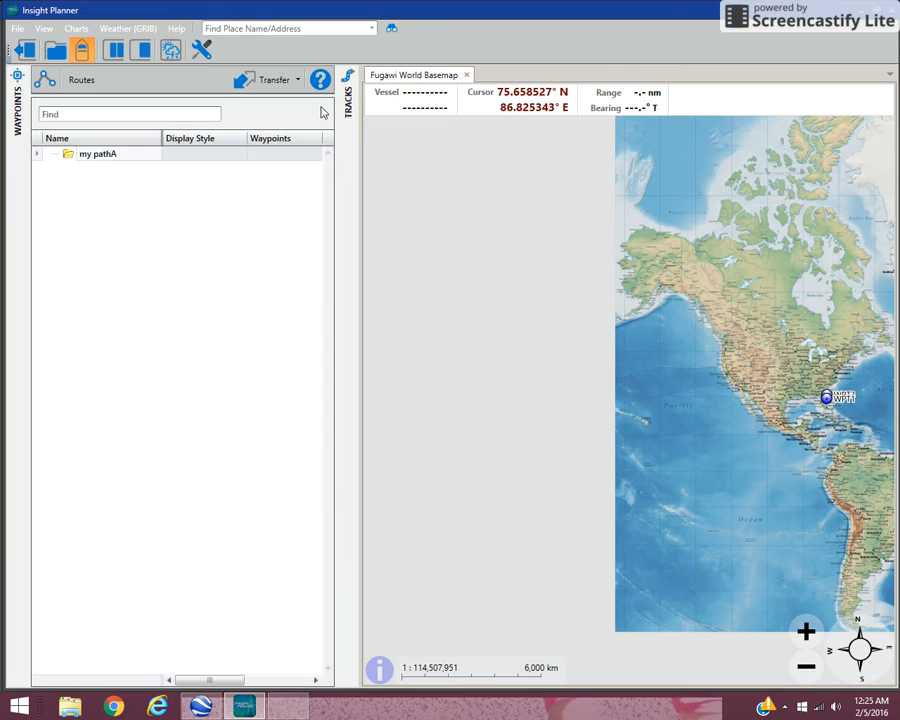
Open Insight Planner's Transfer menu to reach Import from File on Disk.
left_click(273, 79)
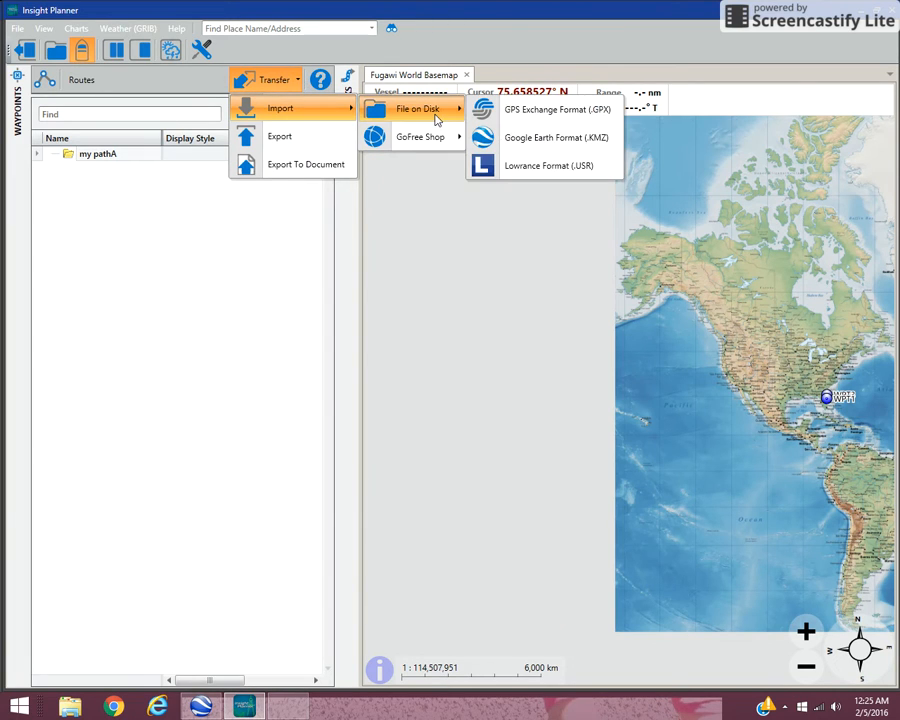
mouse_move(557, 137)
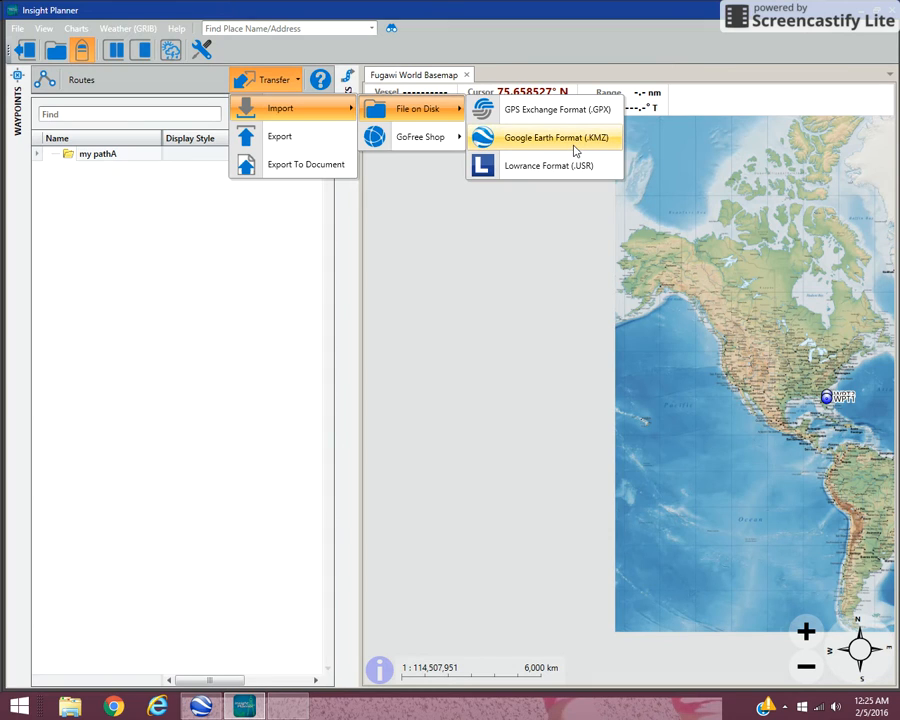
Import 'my rout.kmz' in Google Earth KMZ format into the route library.
left_click(555, 137)
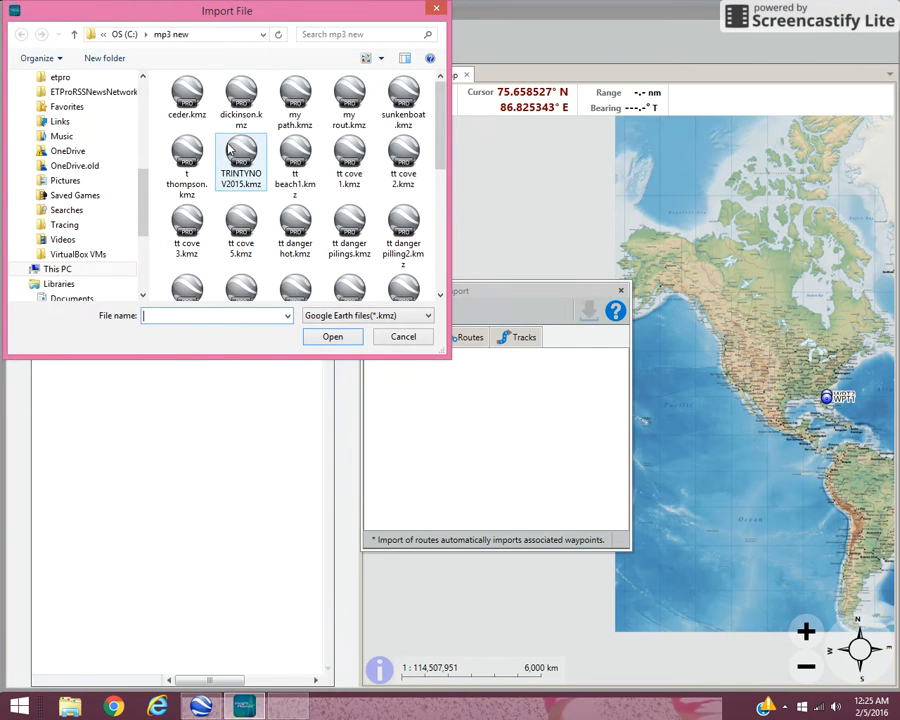
left_click(294, 100)
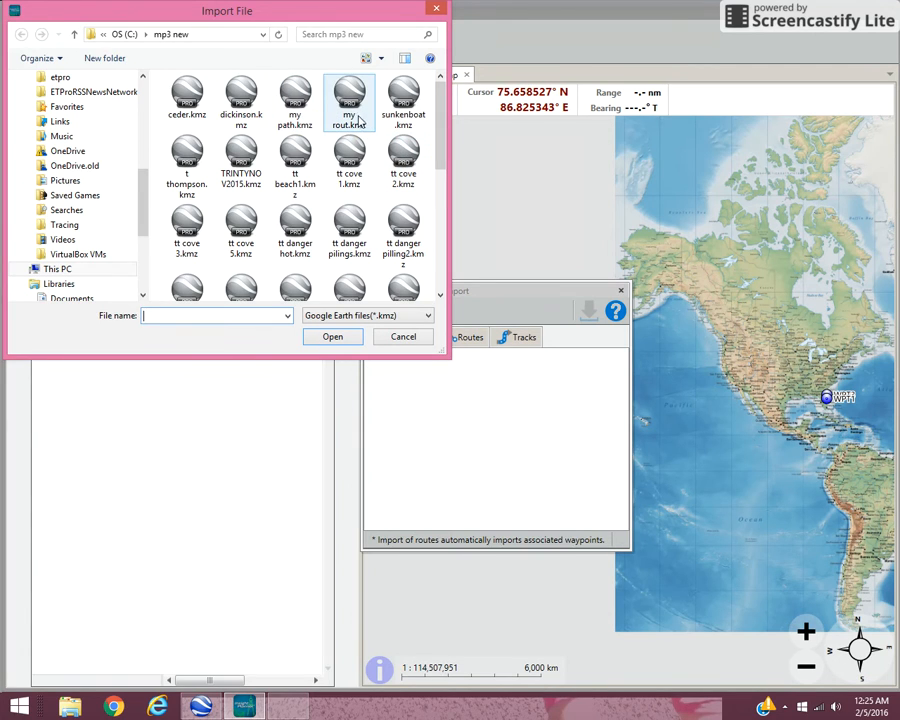
left_click(349, 95)
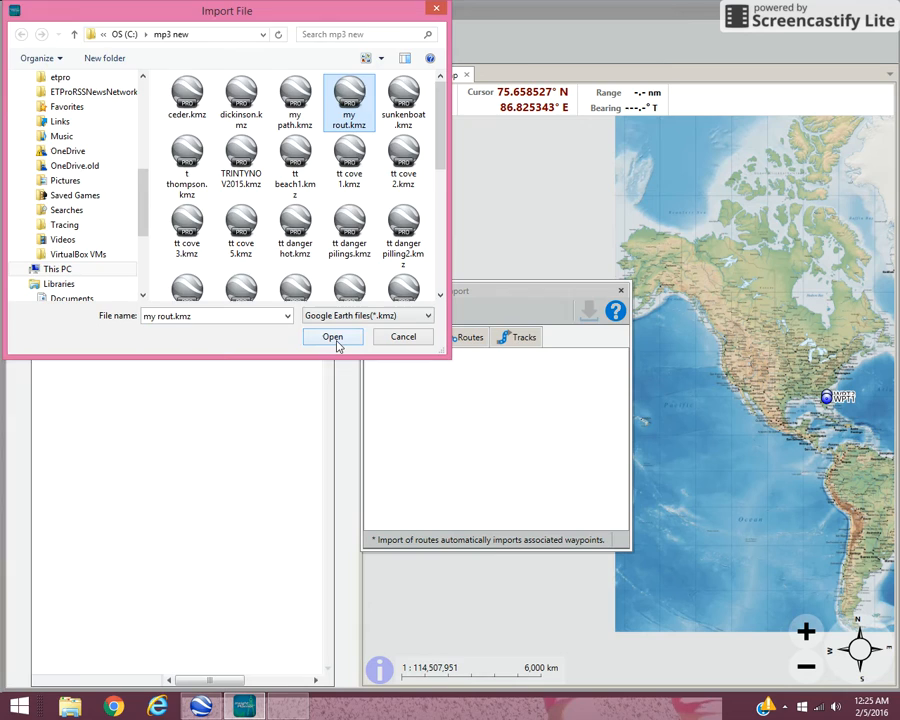
left_click(332, 336)
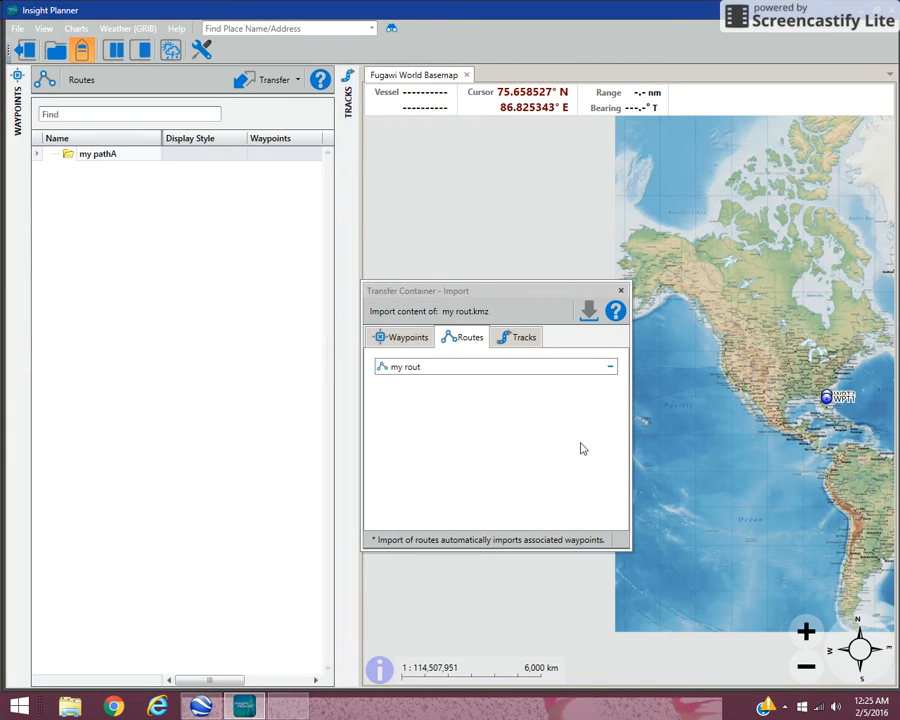
mouse_move(560, 339)
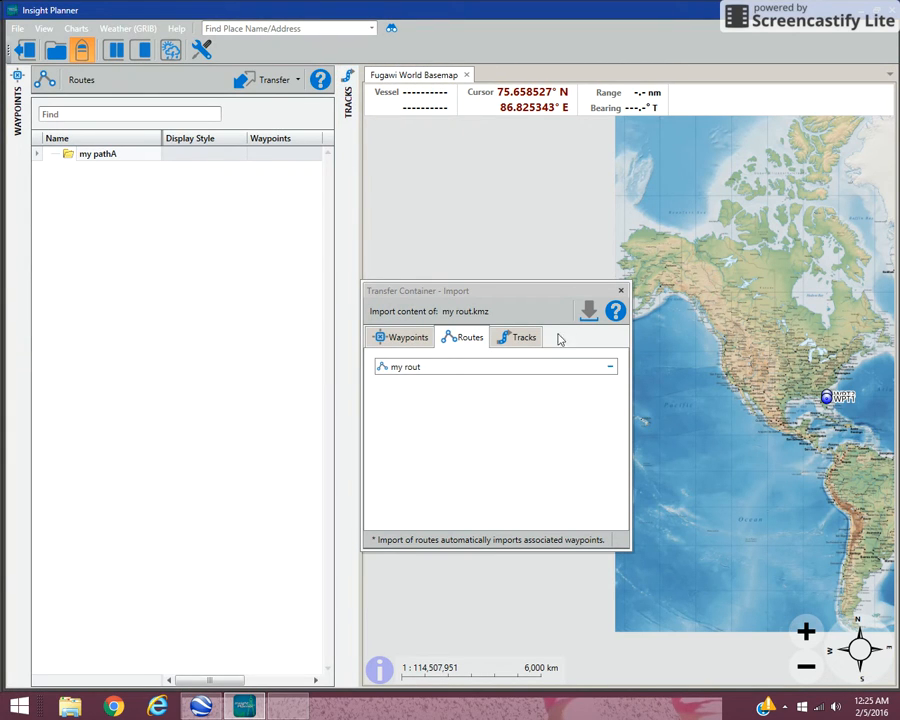
mouse_move(588, 311)
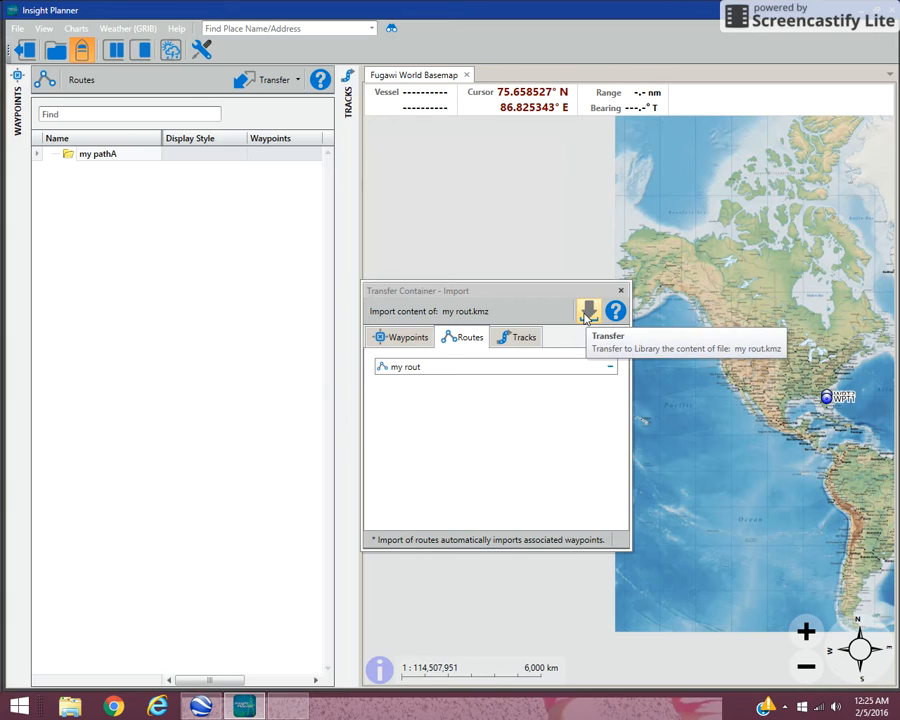
left_click(588, 311)
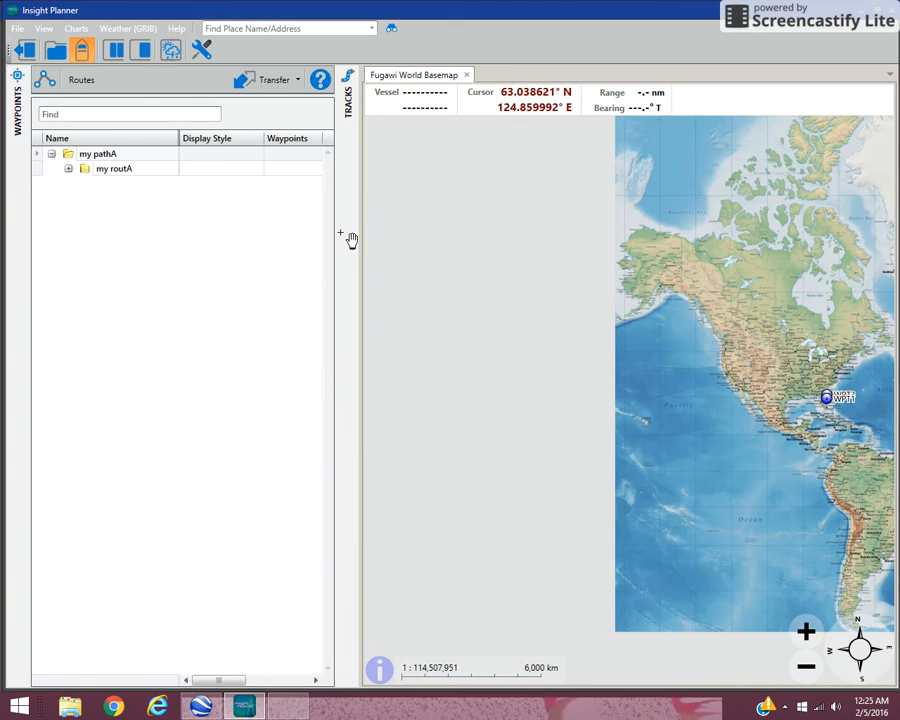
Expand the 'my routA' folder to show the 'my rout' route and open its options.
left_click(114, 168)
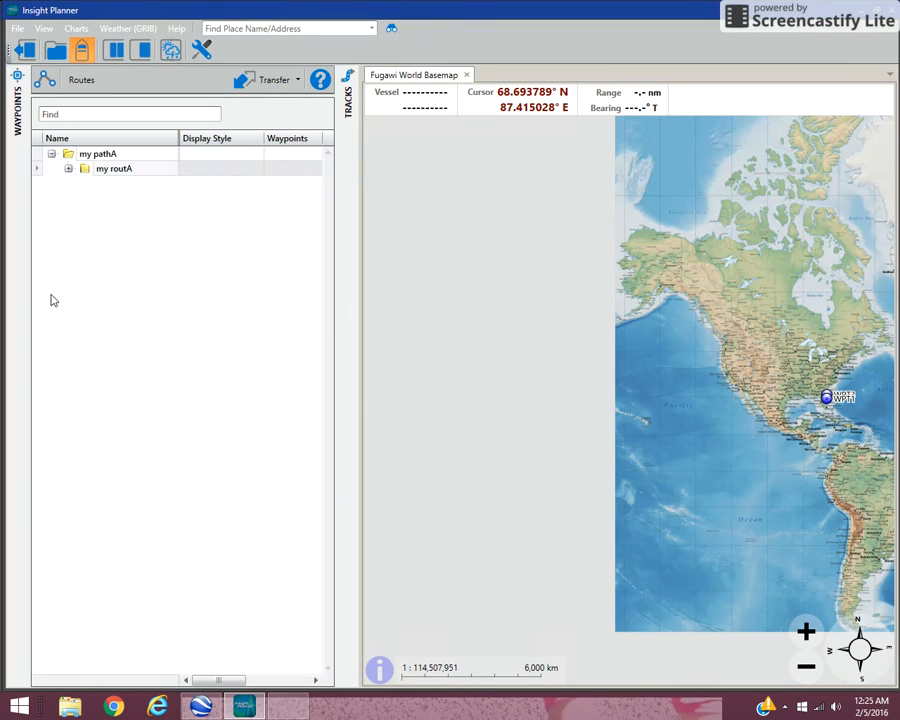
mouse_move(109, 288)
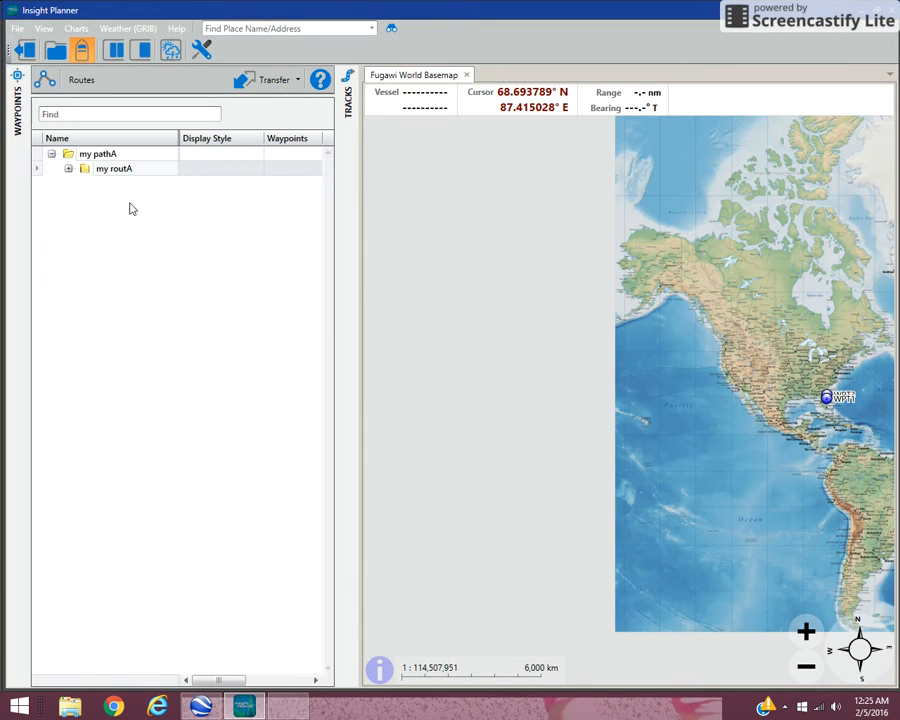
right_click(113, 168)
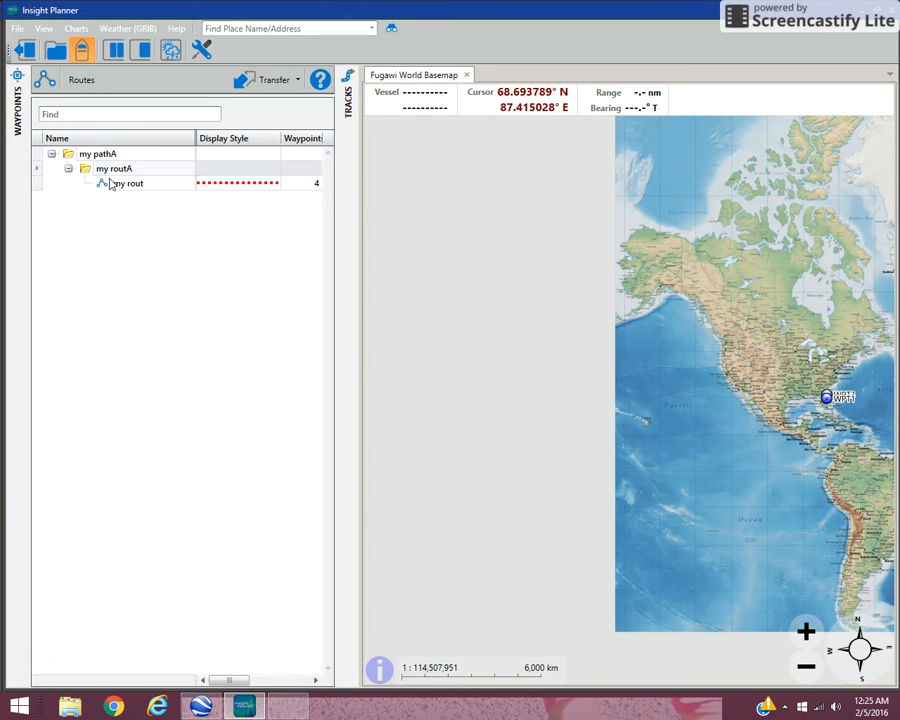
right_click(127, 183)
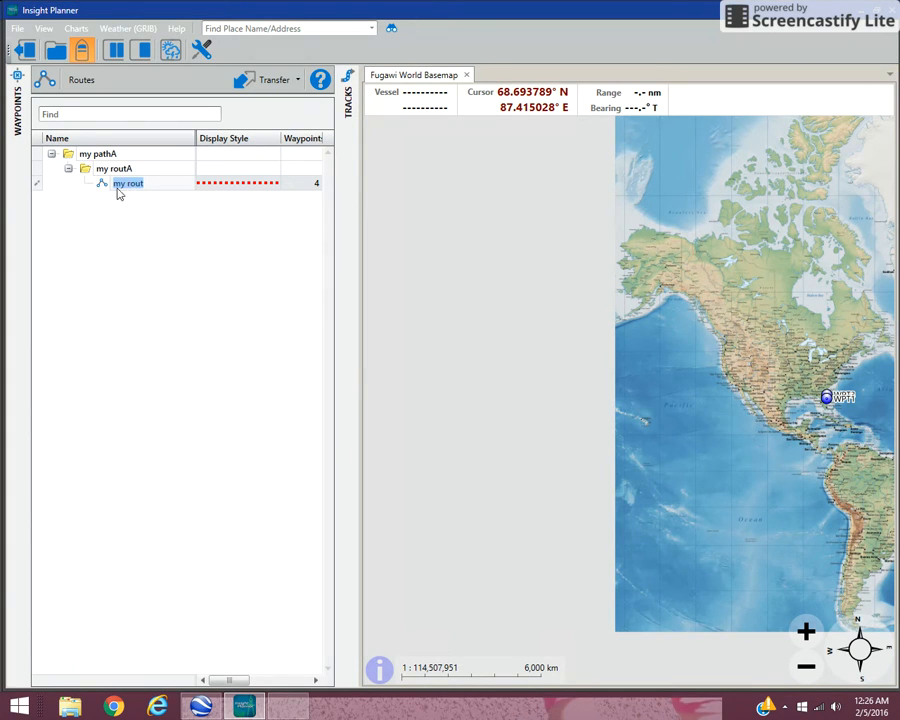
right_click(128, 183)
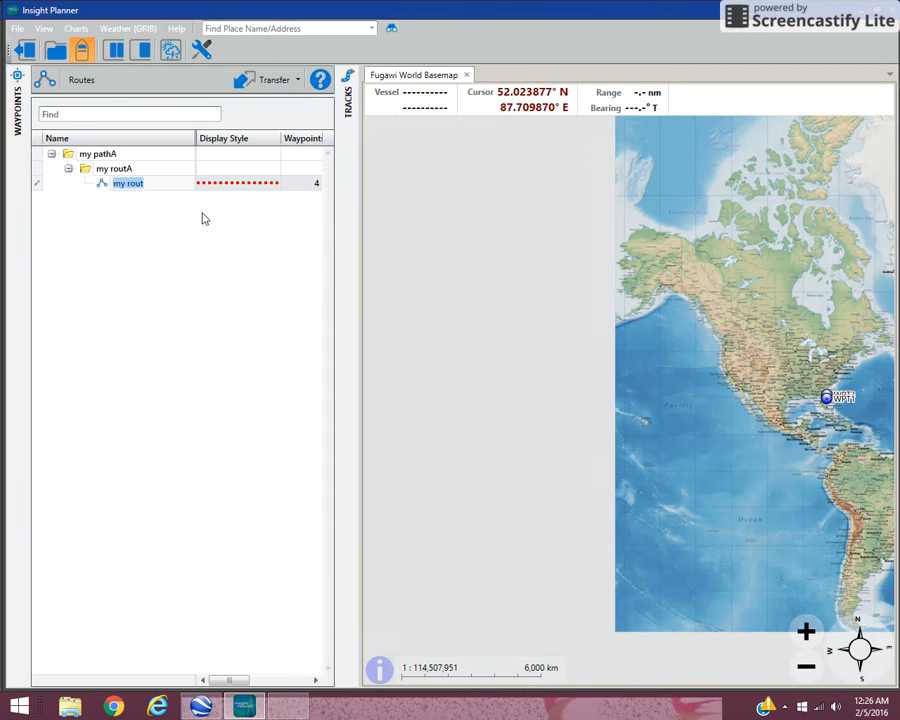
right_click(127, 183)
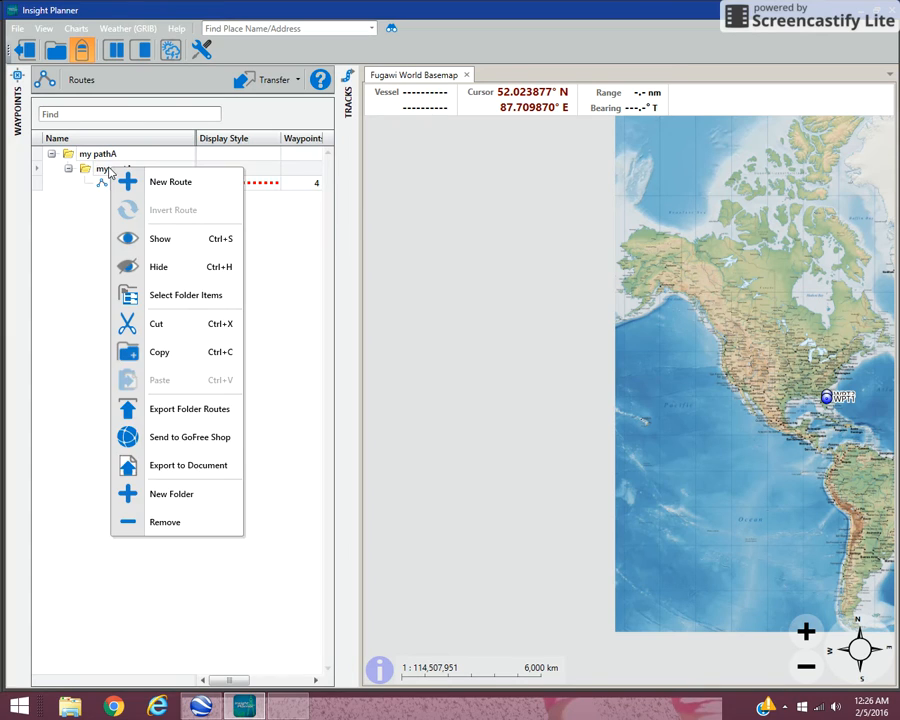
mouse_move(183, 408)
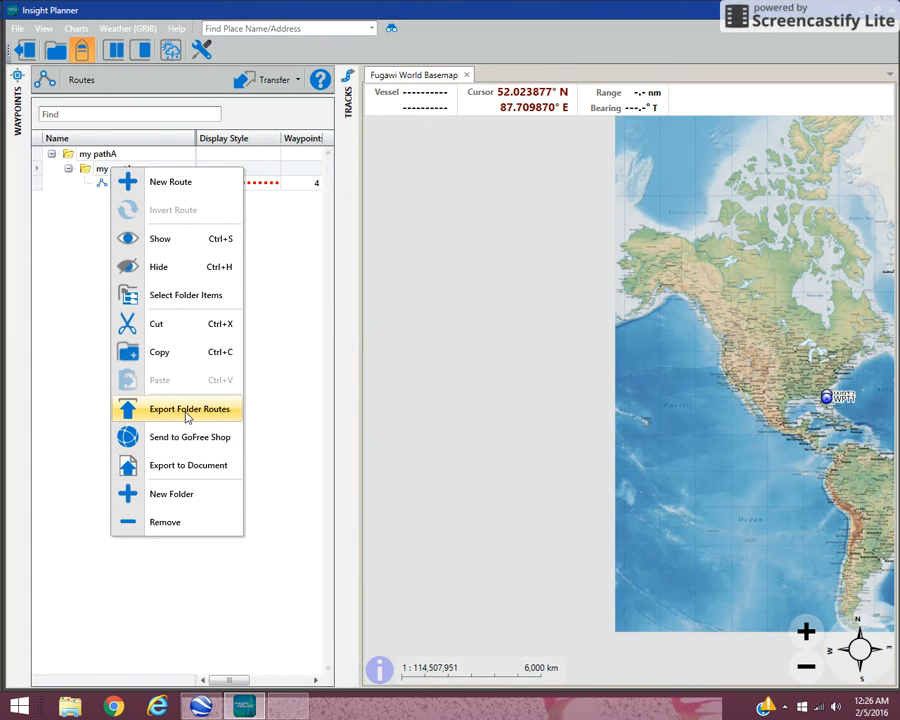
Export the folder's routes to a file on disk in Lowrance USR format.
left_click(189, 409)
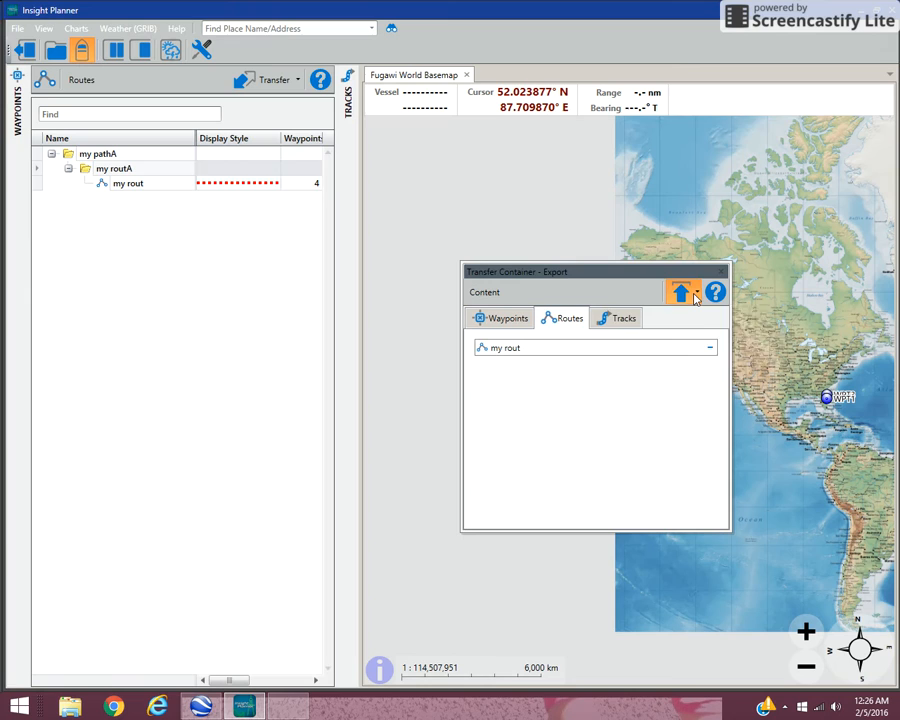
left_click(681, 291)
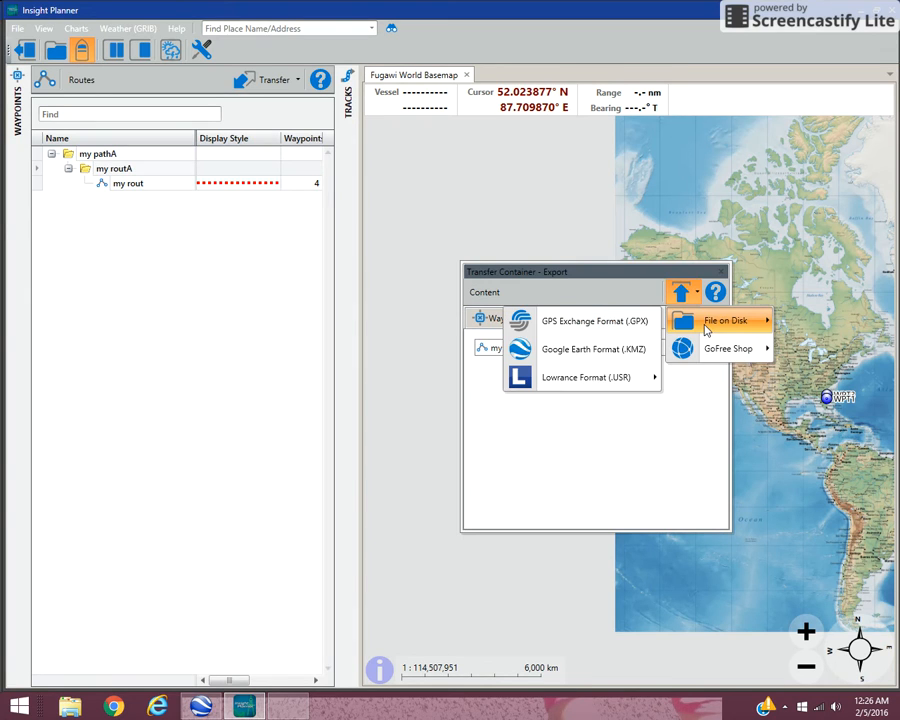
left_click(585, 377)
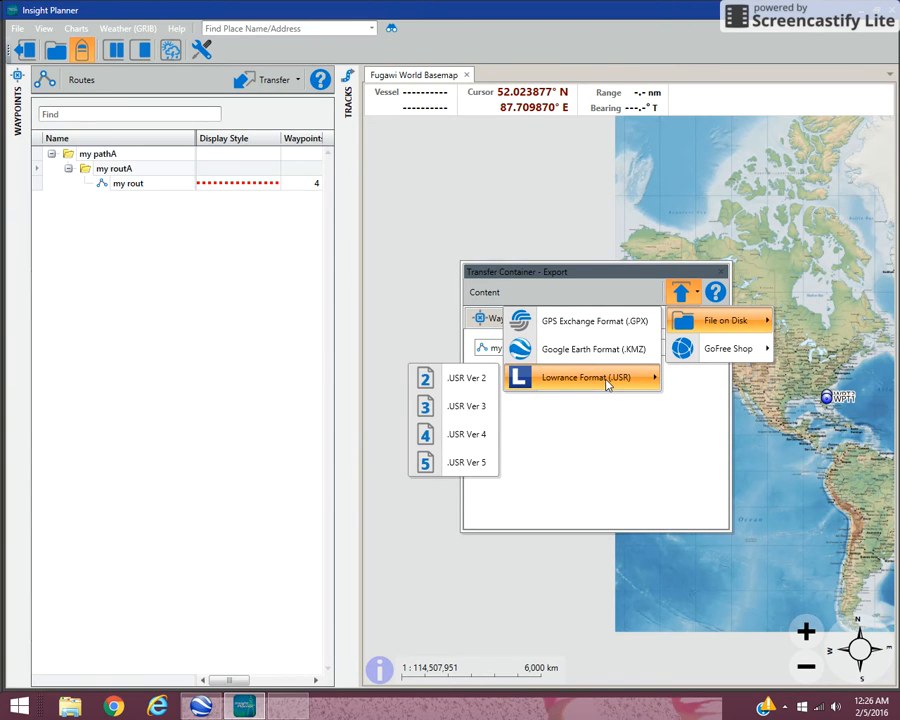
mouse_move(467, 461)
type("new")
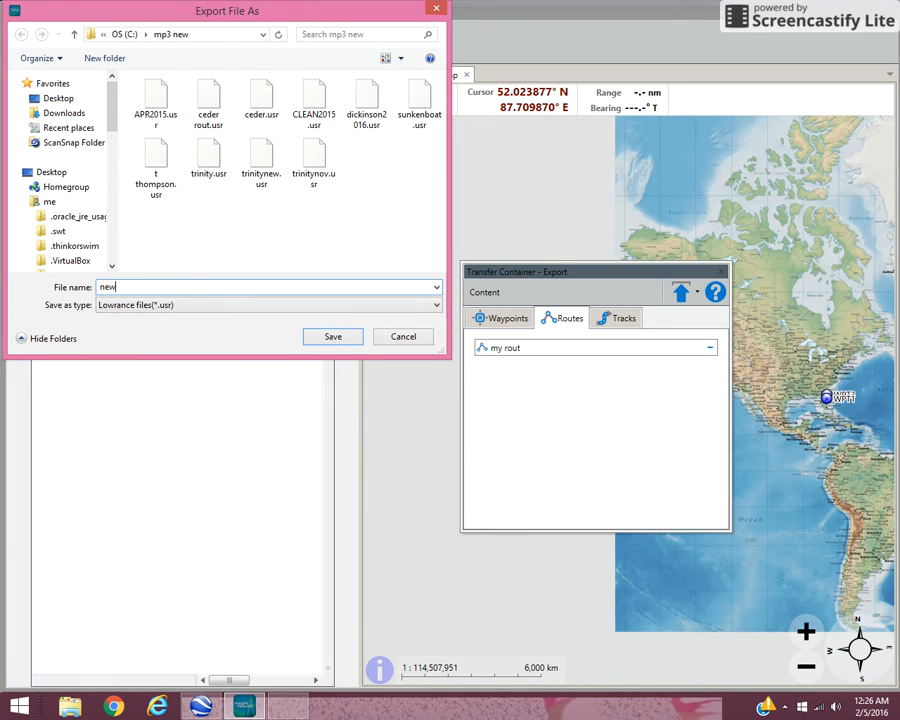
Save the exported Lowrance USR route file in the mp3 new folder.
left_click(333, 336)
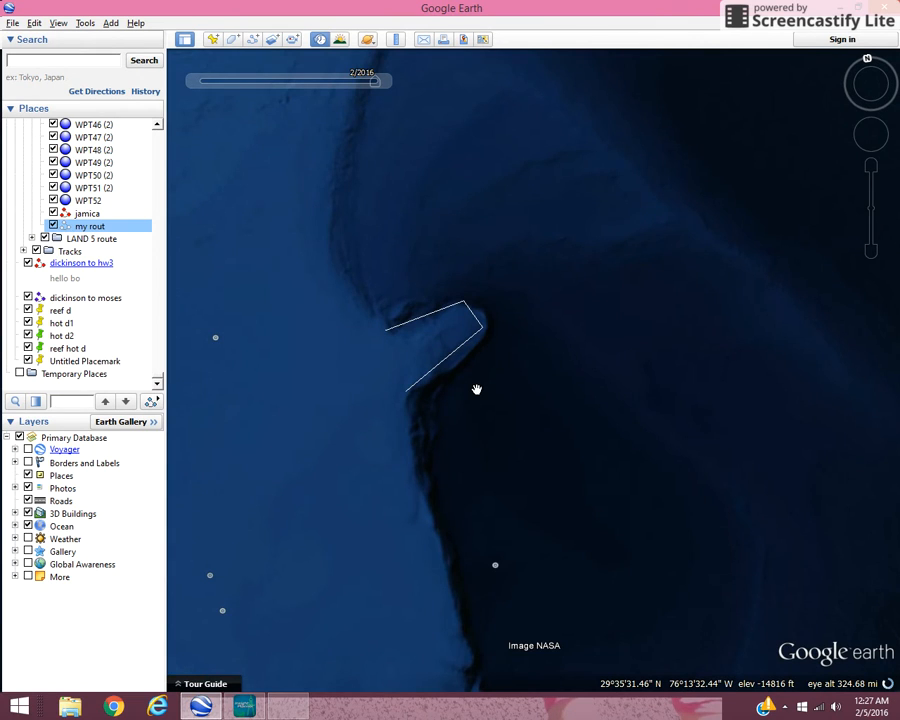
mouse_move(319, 39)
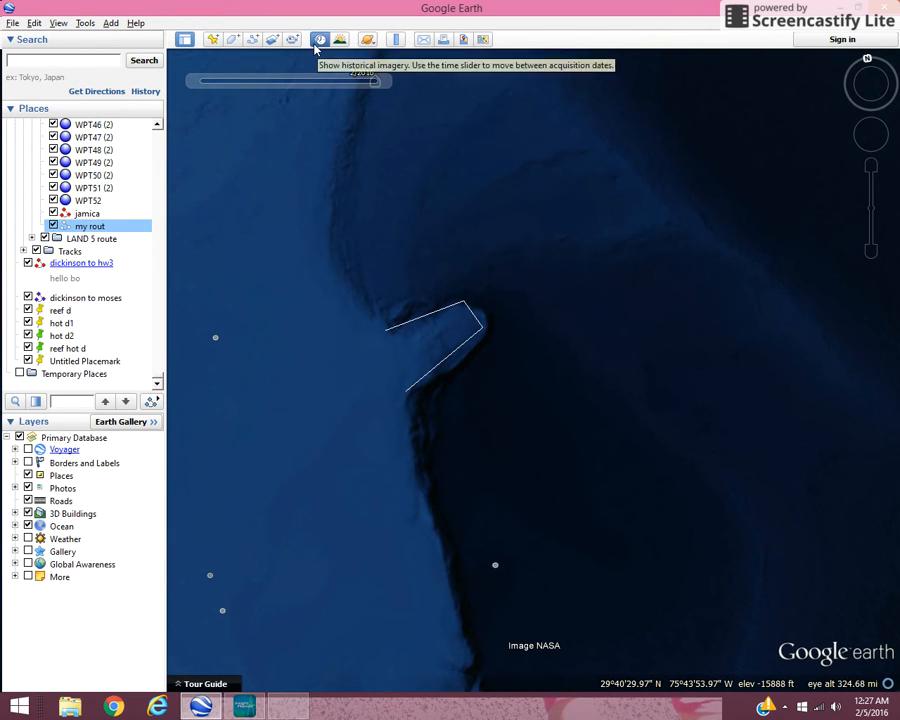